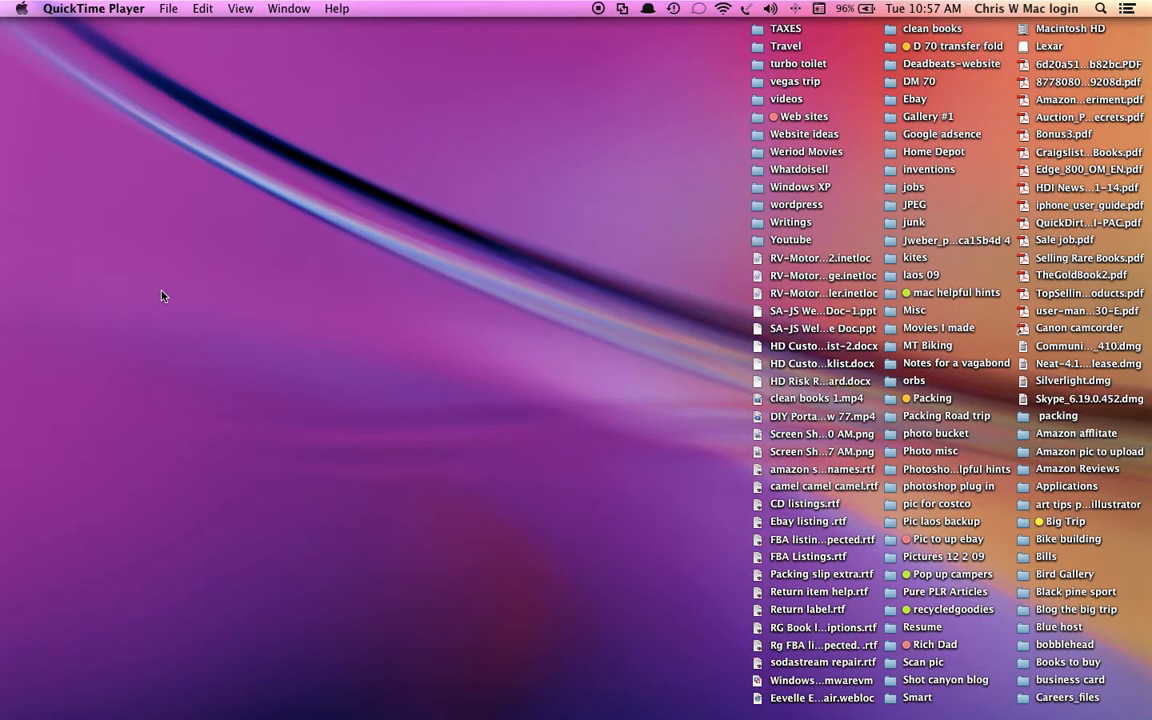
{"action": "mouse_move", "coordinate": [770, 84]}
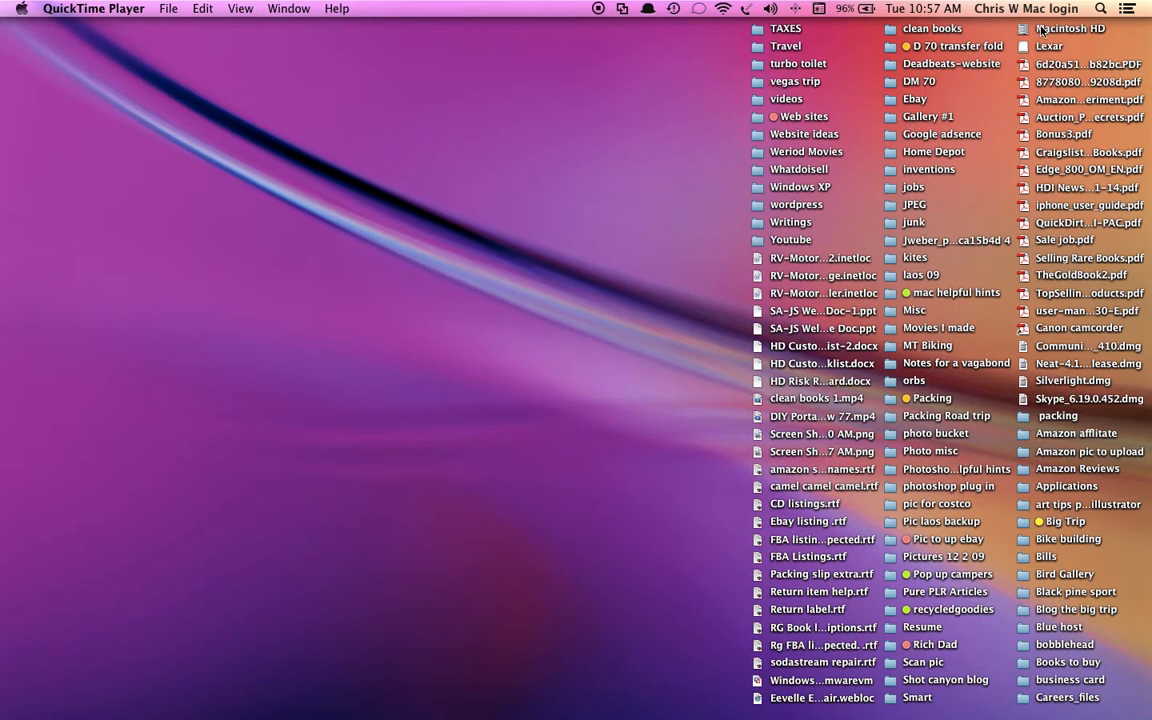
{"action": "mouse_move", "coordinate": [1024, 82]}
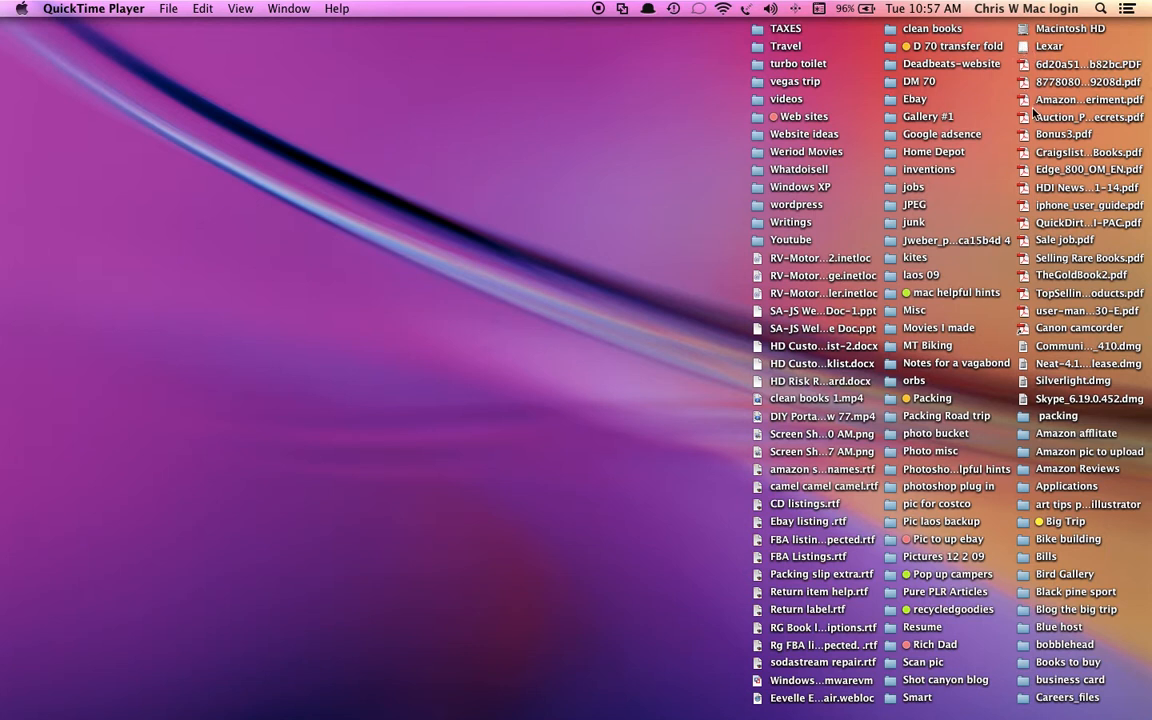
{"action": "mouse_move", "coordinate": [616, 146]}
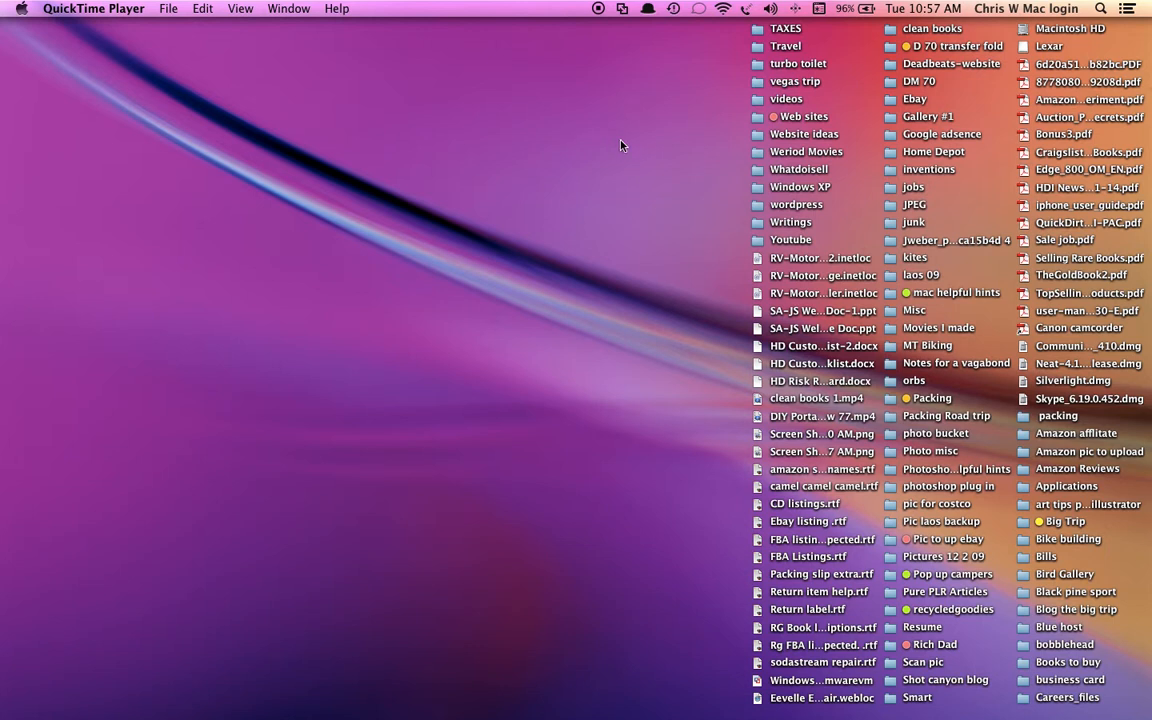
{"action": "mouse_move", "coordinate": [872, 128]}
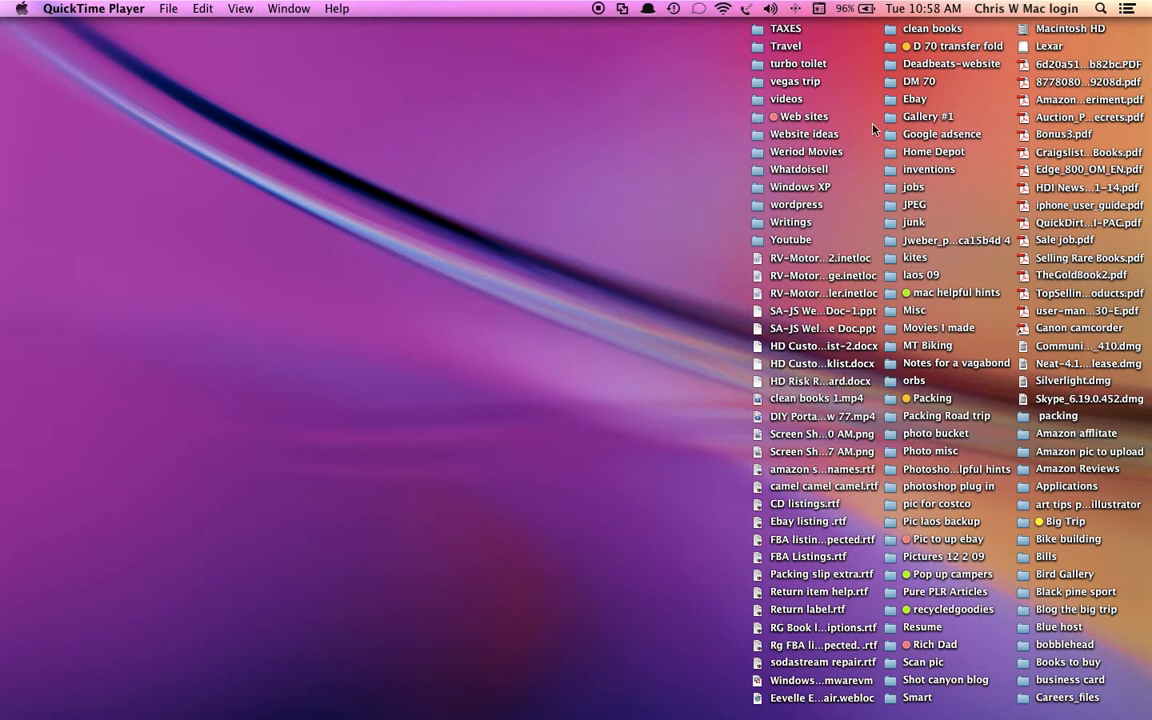
{"action": "mouse_move", "coordinate": [1008, 92]}
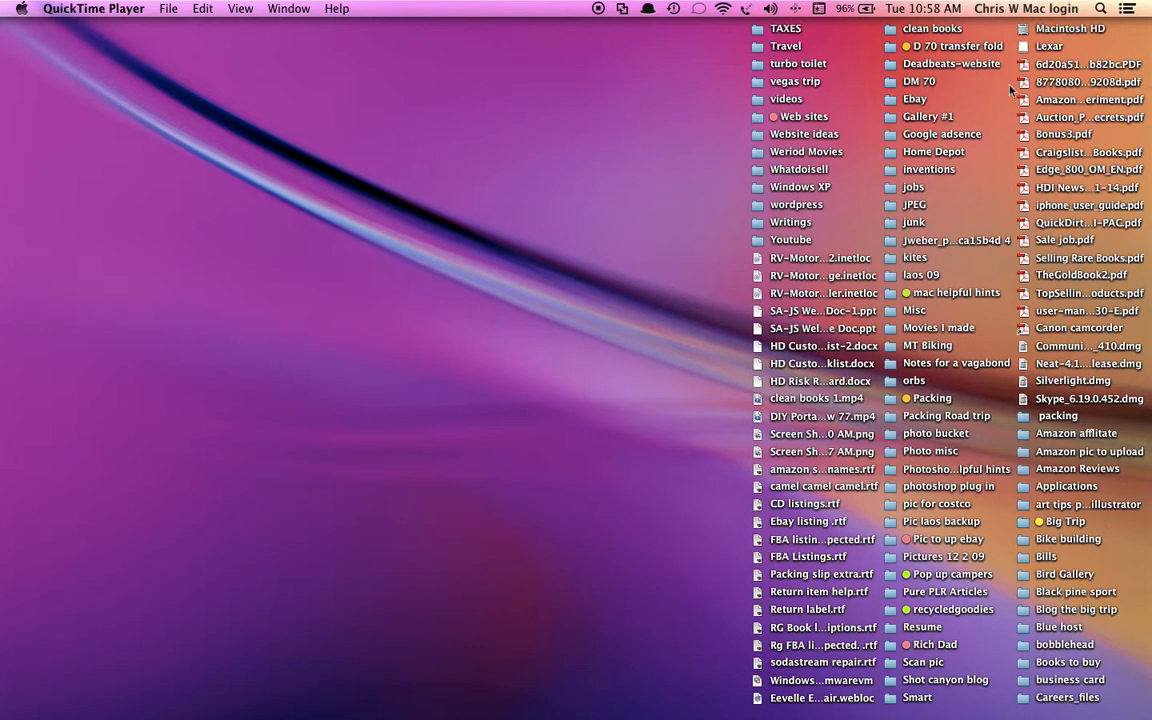
- Select the Lexar drive on the desktop and reach its Get Info via the File menu
{"action": "left_click", "coordinate": [1040, 46]}
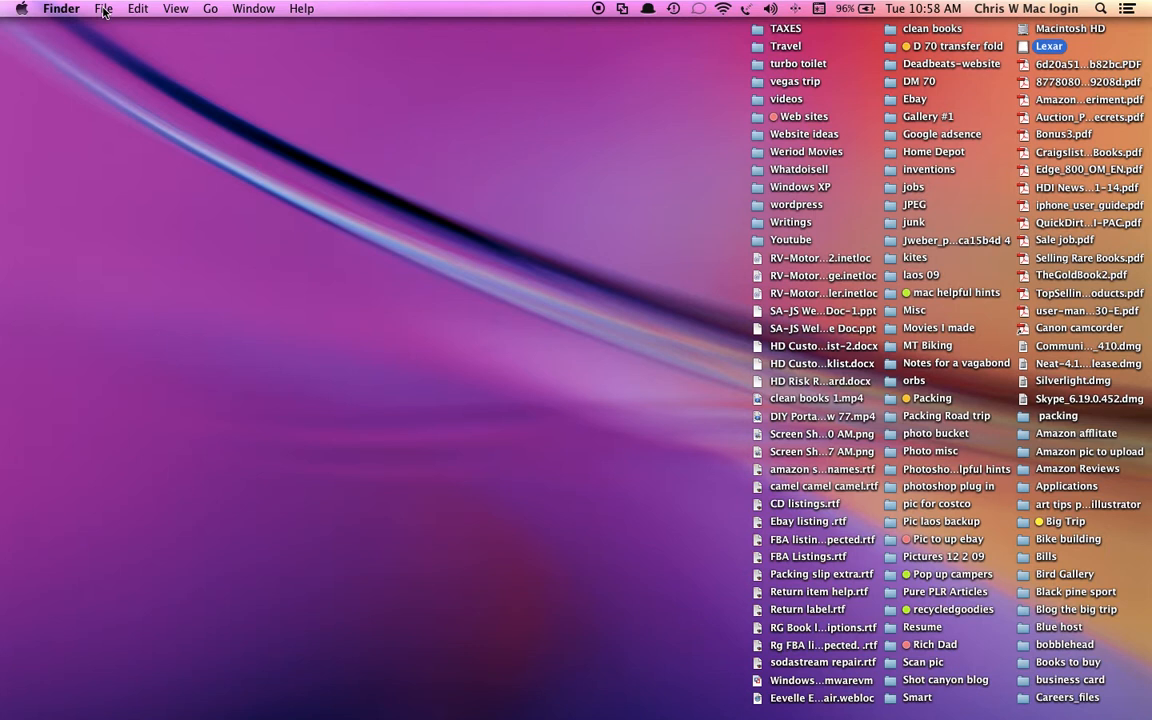
{"action": "left_click", "coordinate": [104, 8]}
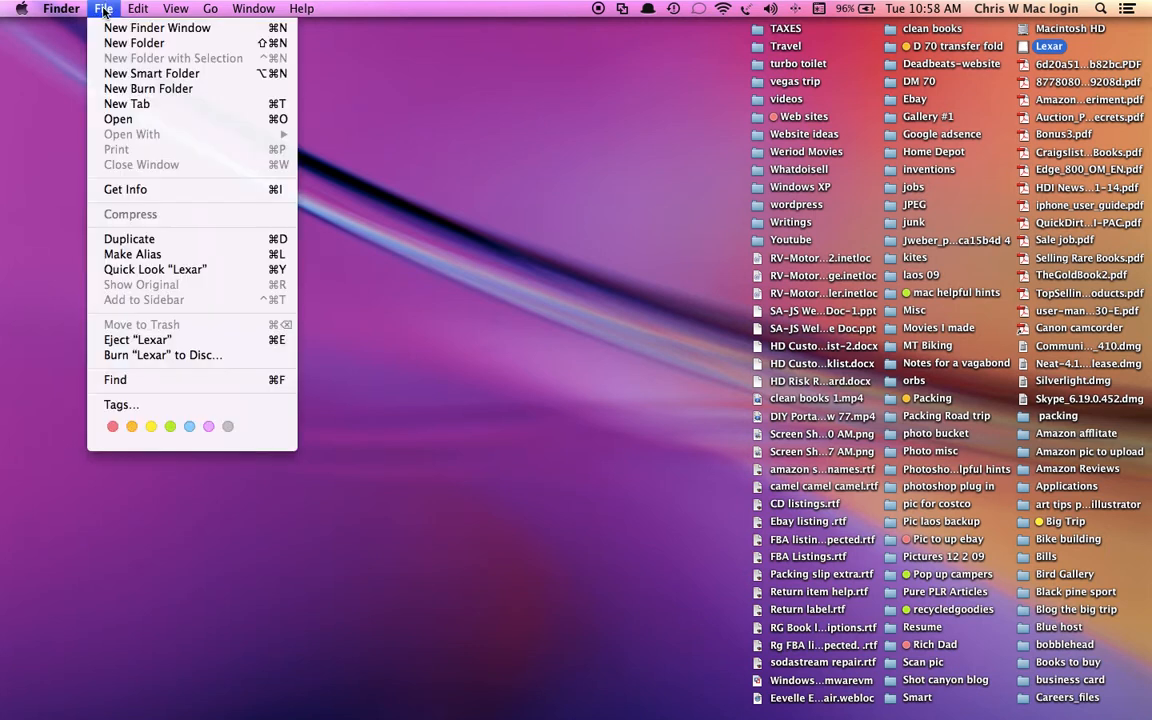
{"action": "mouse_move", "coordinate": [124, 188]}
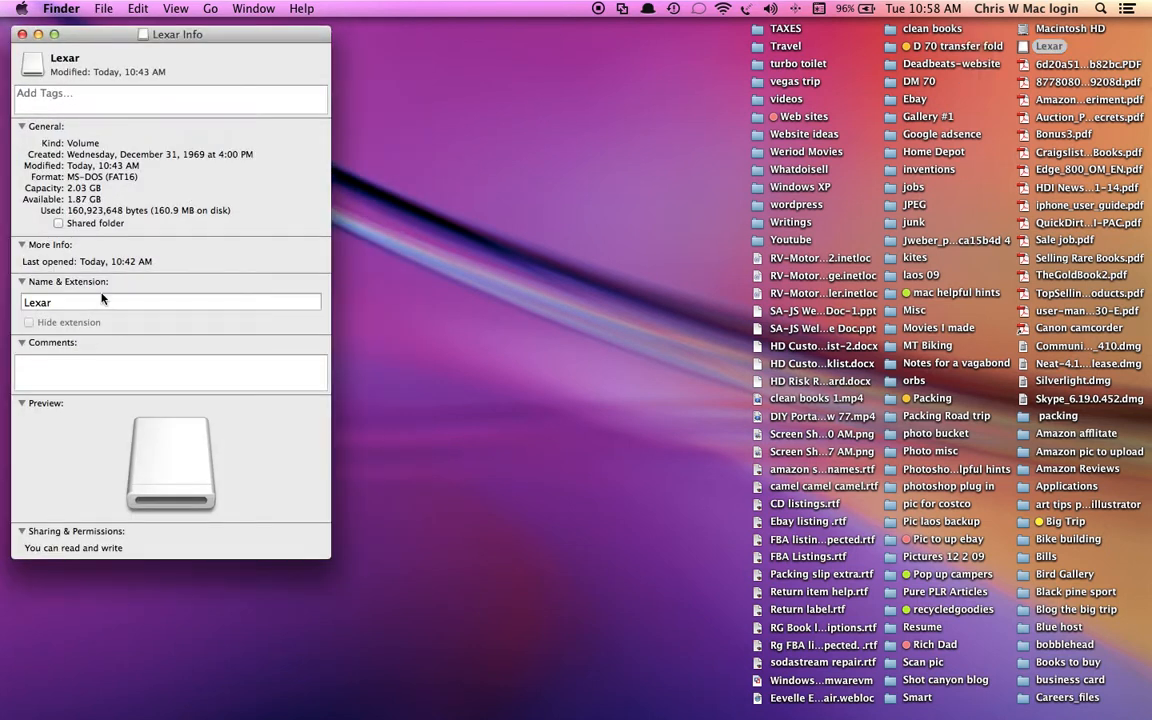
- Expand Name & Extension and start retyping the drive name as 'Bike ride'
{"action": "left_click", "coordinate": [22, 280]}
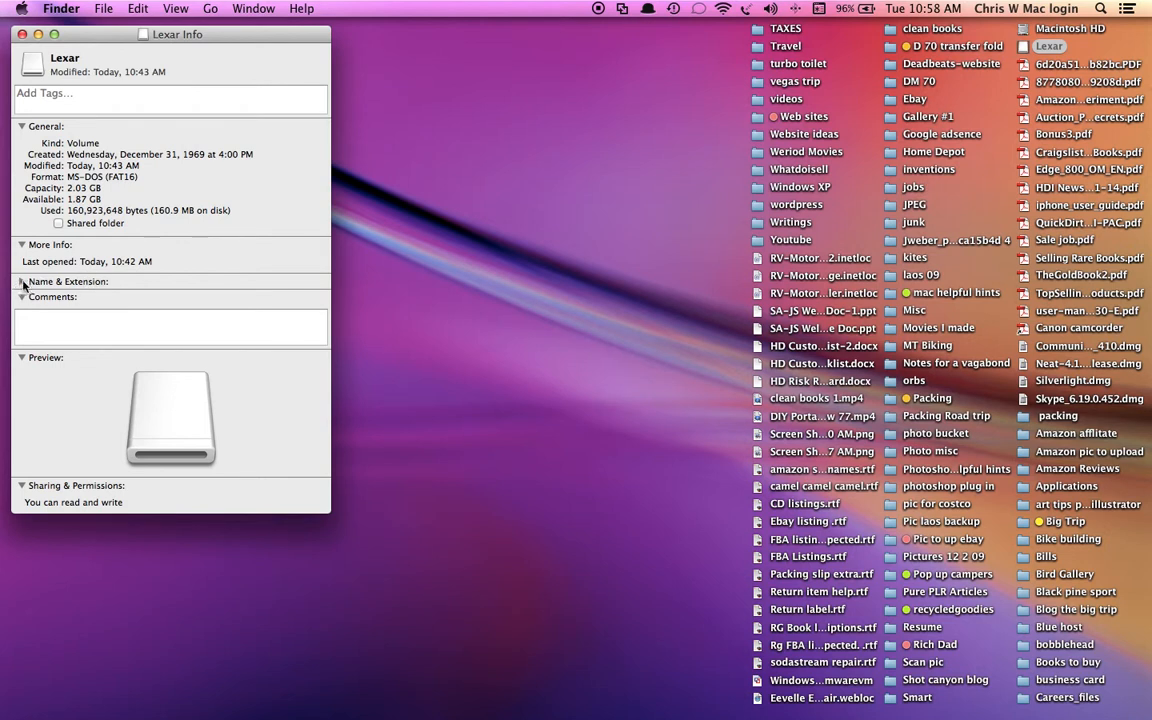
{"action": "left_click", "coordinate": [22, 280]}
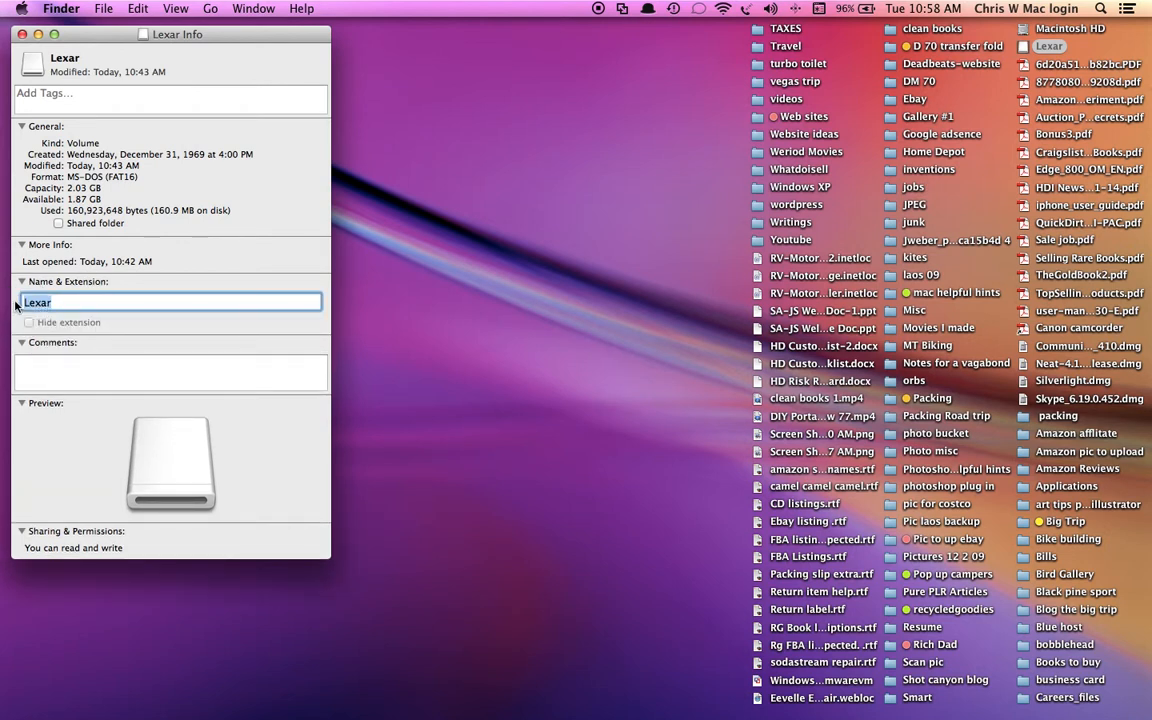
{"action": "type", "text": "B"}
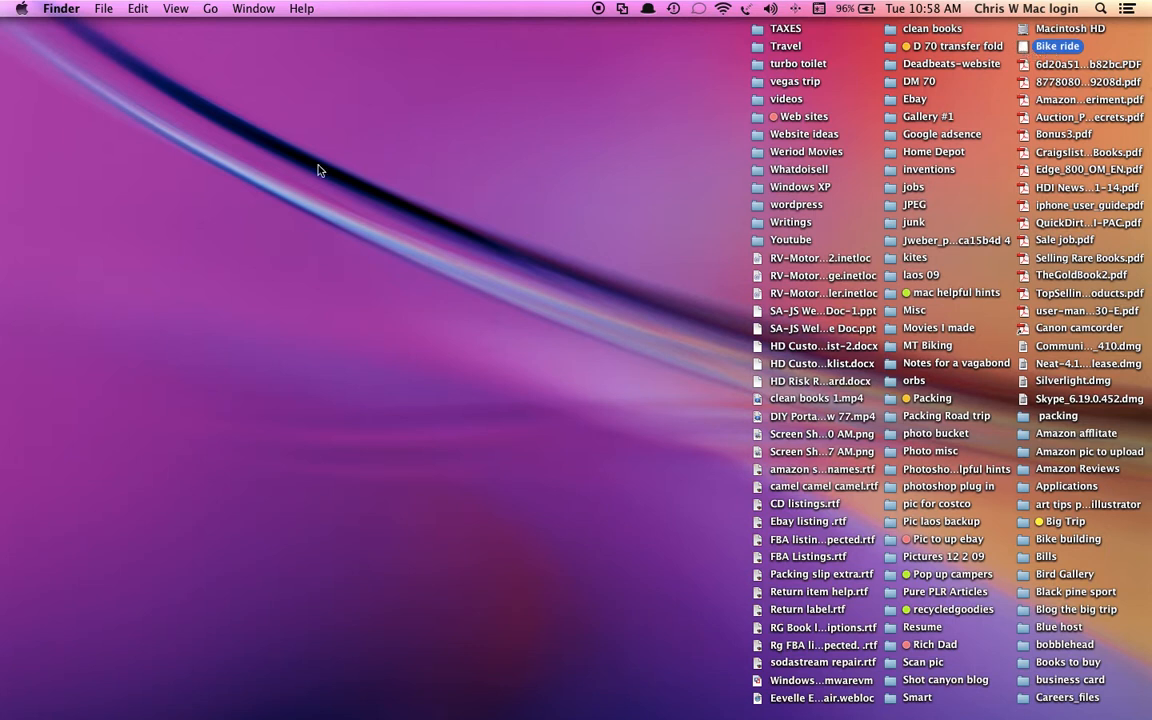
{"action": "mouse_move", "coordinate": [156, 200]}
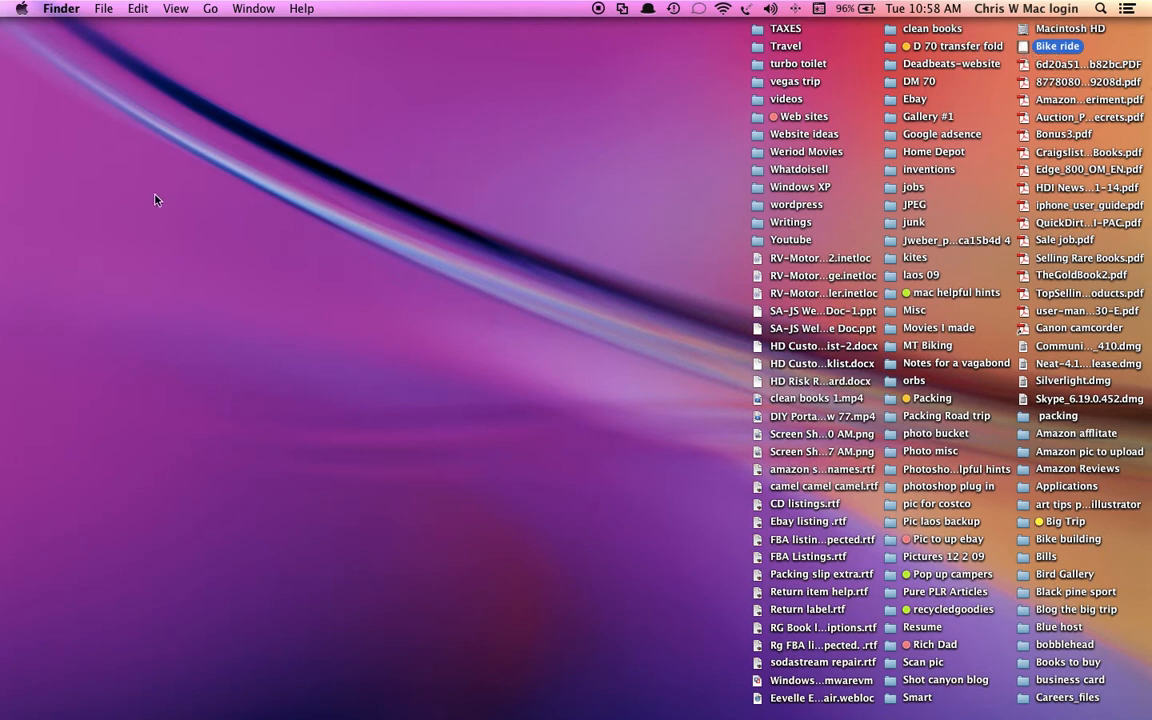